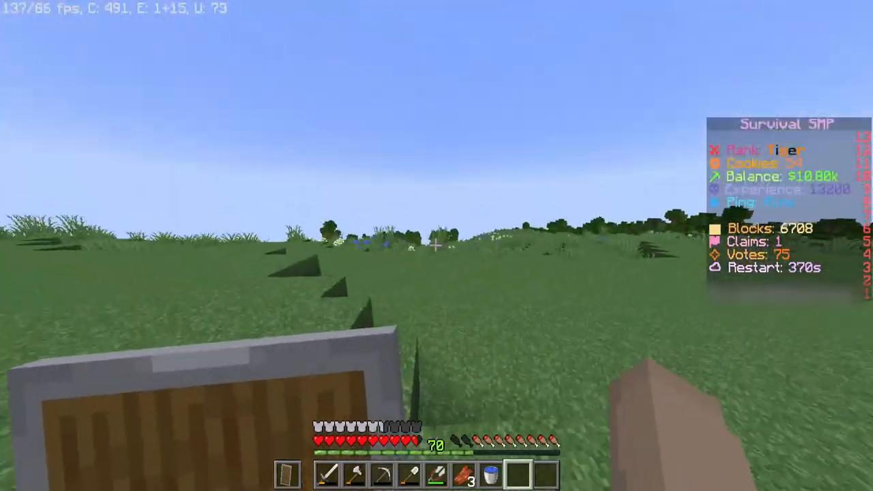
pyautogui.moveTo(436, 245)
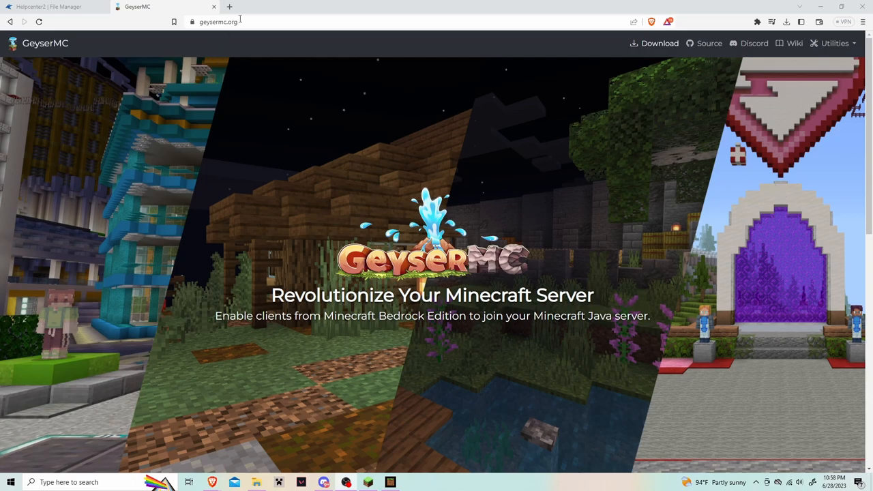
# Step: Download the Paper/Spigot Geyser plugin jar from GeyserMC and save it to the desktop folder
pyautogui.click(239, 22)
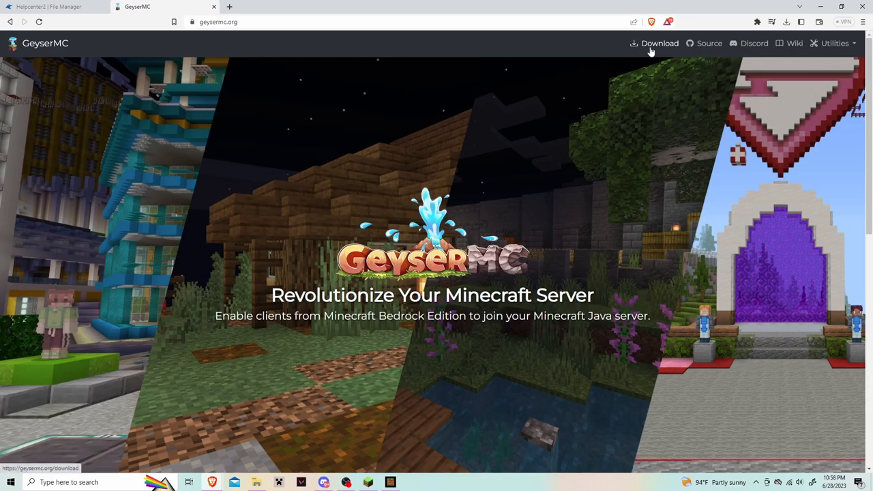
pyautogui.click(654, 43)
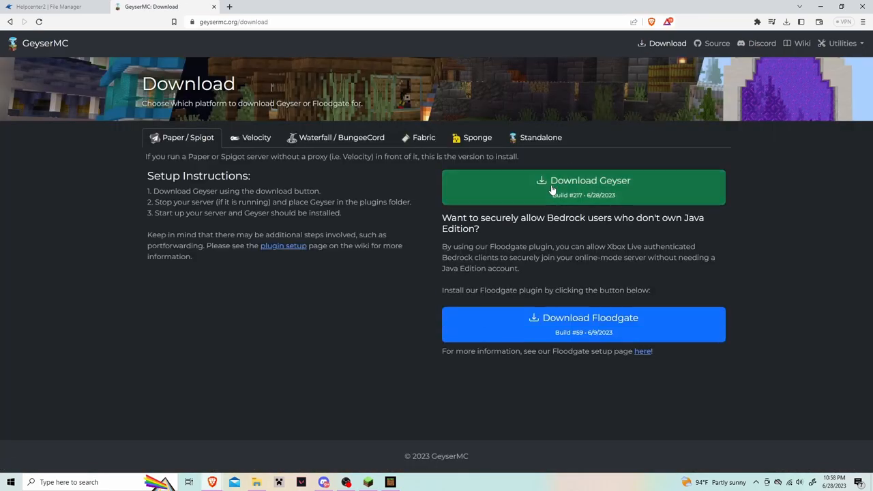
pyautogui.click(583, 180)
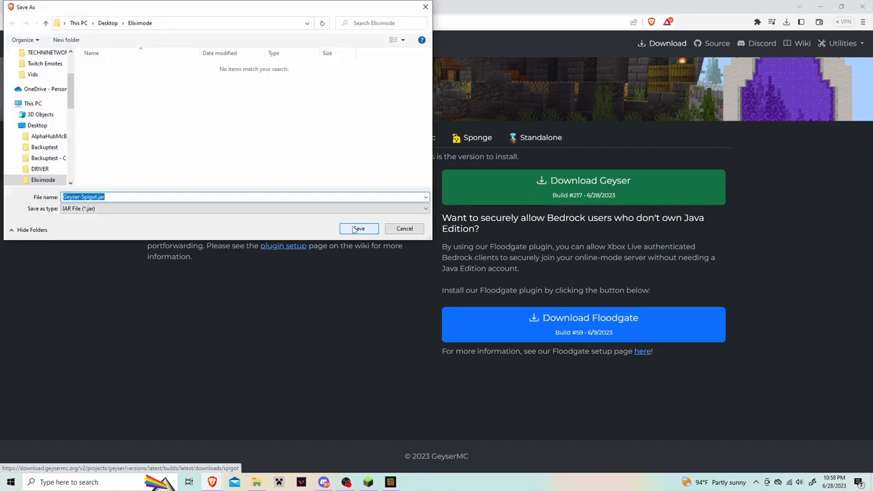
pyautogui.click(358, 228)
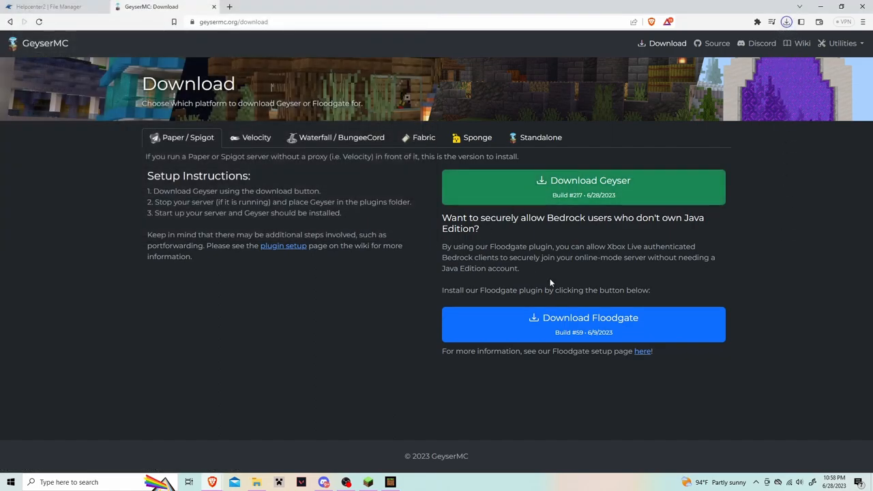
pyautogui.moveTo(583, 324)
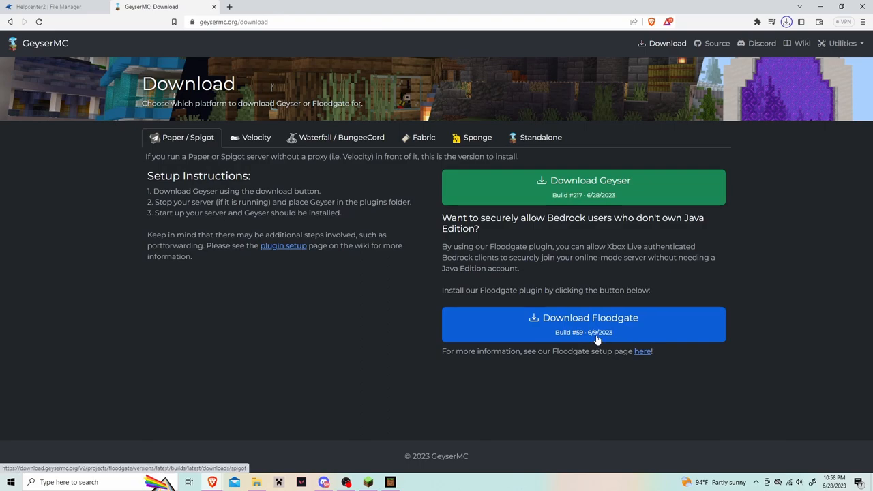
# Step: Install Paper 1.19.4 as the server version, confirming replacement of the Forge setup
pyautogui.click(47, 6)
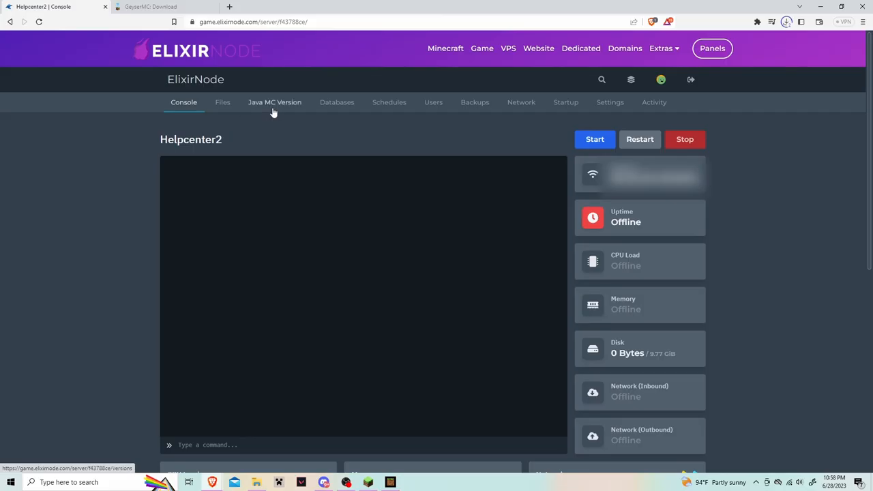
pyautogui.moveTo(278, 108)
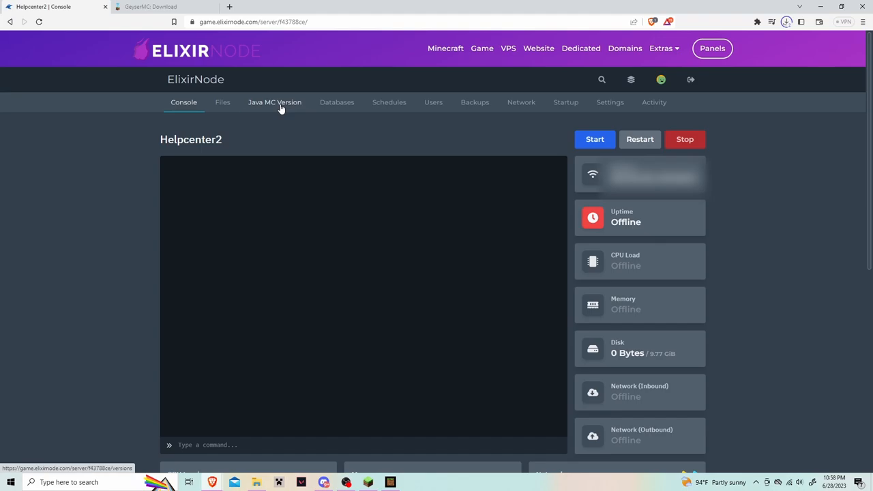
pyautogui.click(274, 102)
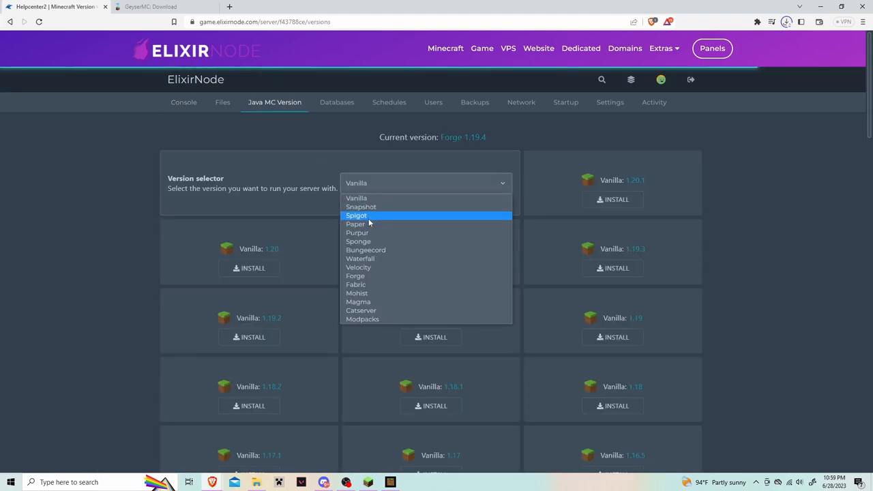
pyautogui.click(356, 215)
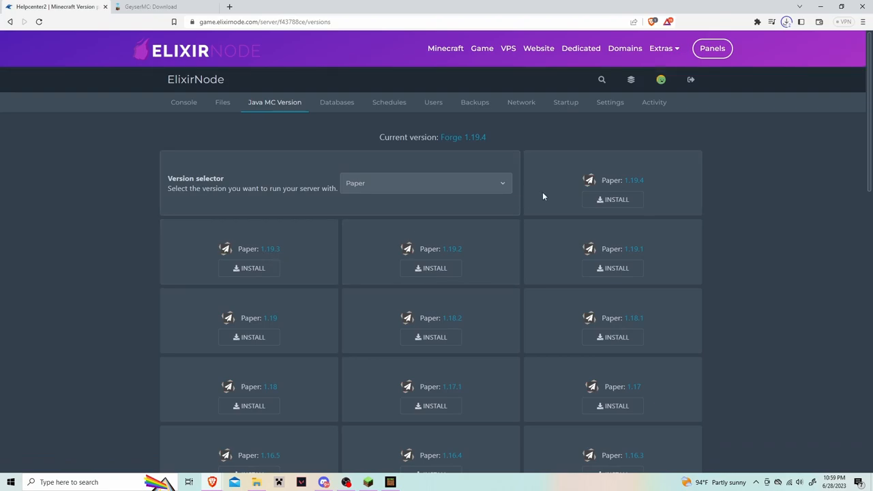
pyautogui.moveTo(613, 199)
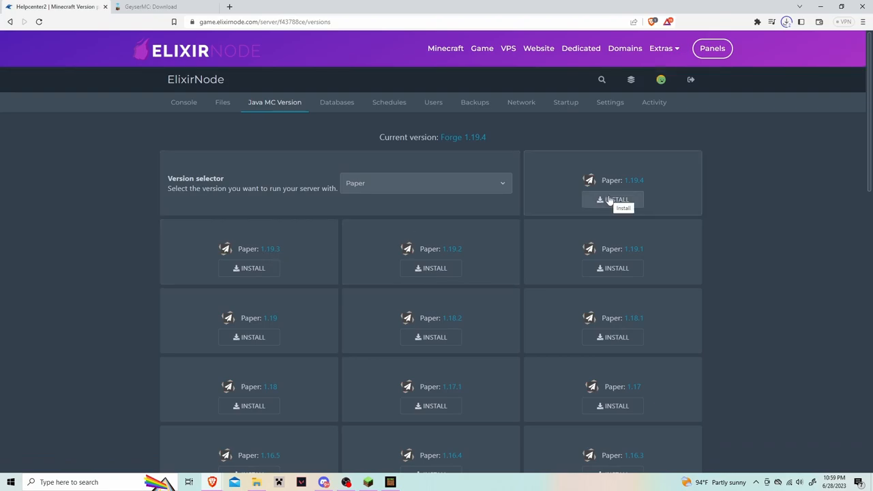
pyautogui.click(611, 200)
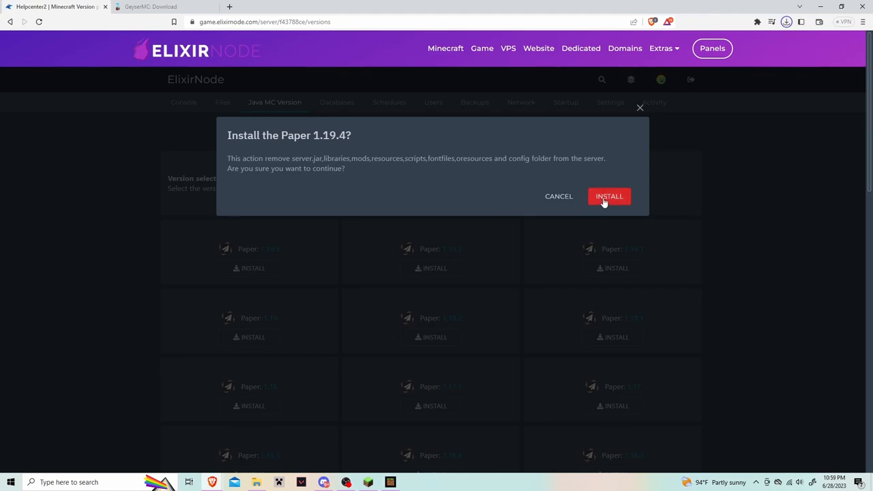
pyautogui.click(608, 196)
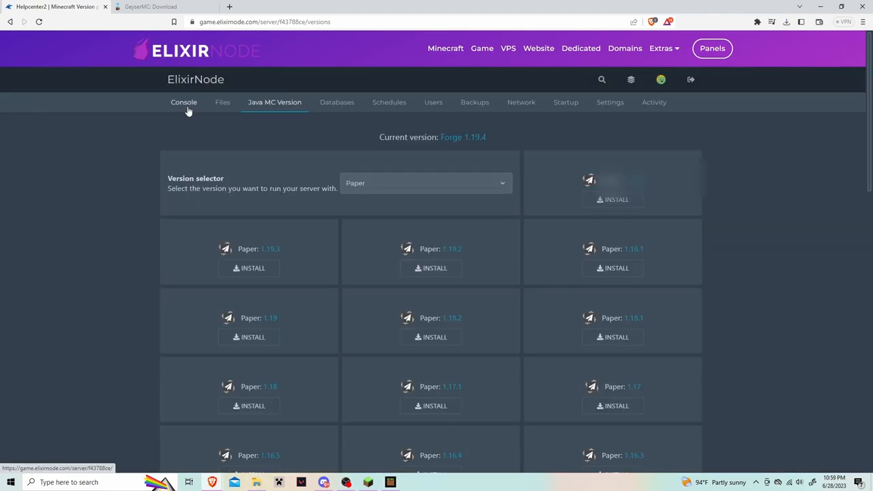
# Step: Start the server once, then edit eula.txt to read true
pyautogui.click(183, 101)
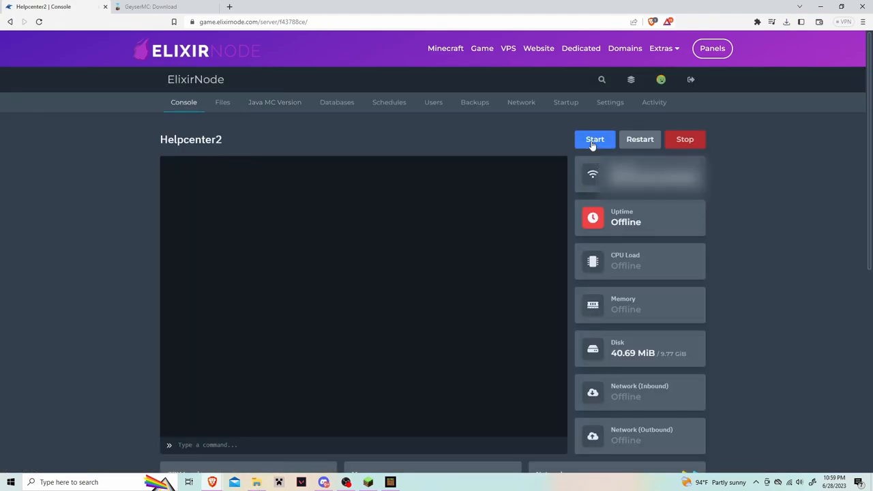
pyautogui.click(594, 139)
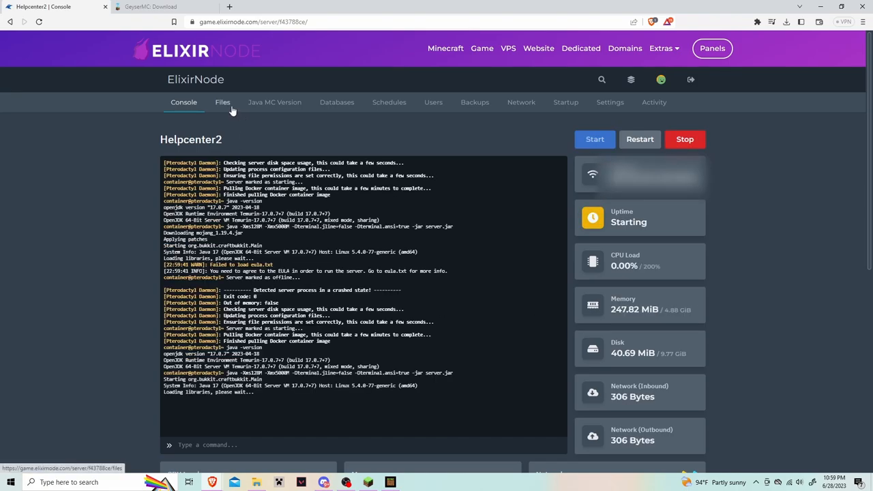
pyautogui.click(223, 101)
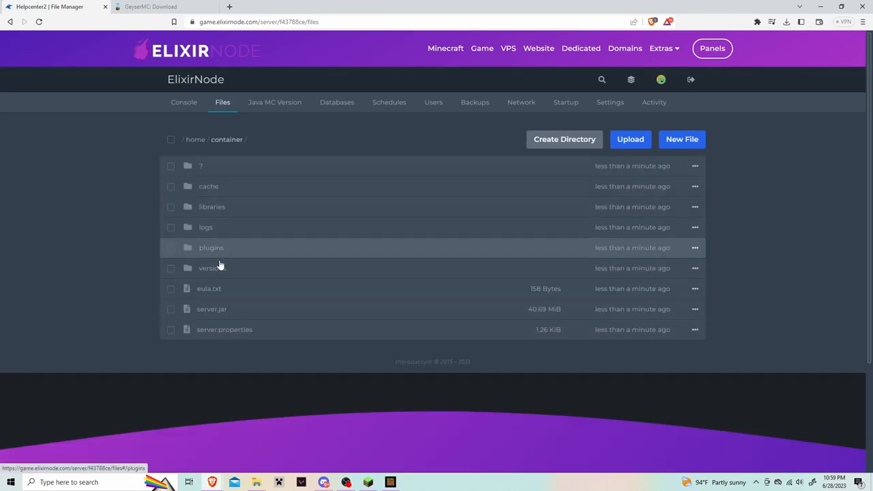
pyautogui.click(209, 287)
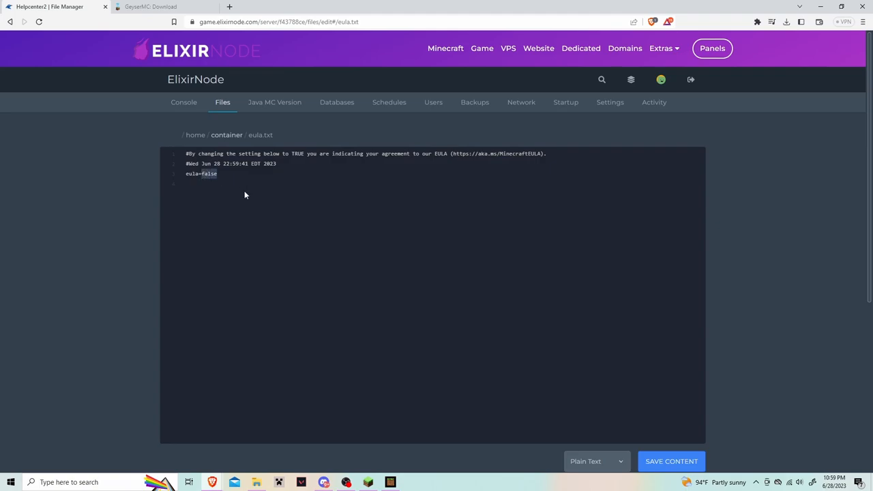
pyautogui.write('true')
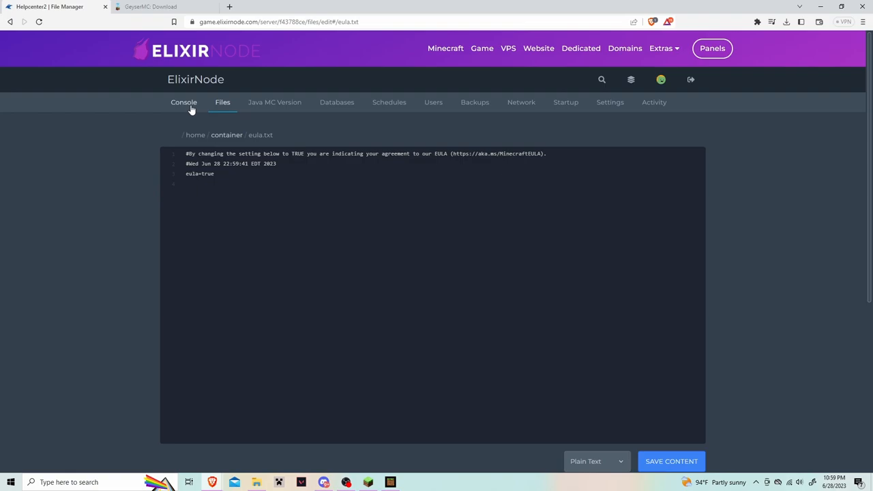
# Step: Stop the server and upload the Geyser and Floodgate jars into the plugins folder
pyautogui.click(183, 102)
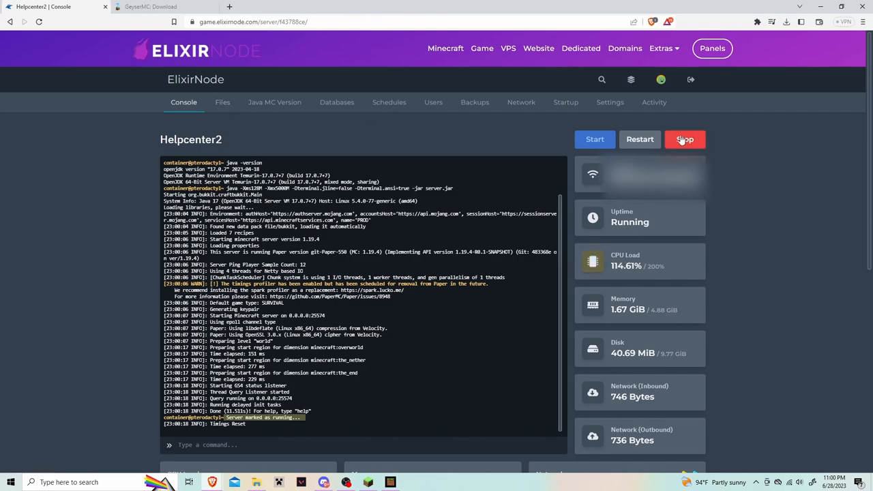
pyautogui.click(223, 101)
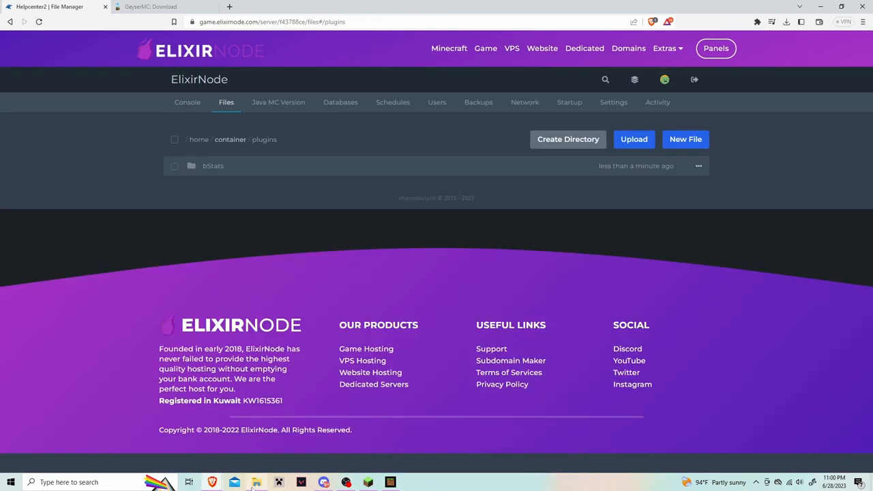
pyautogui.click(256, 483)
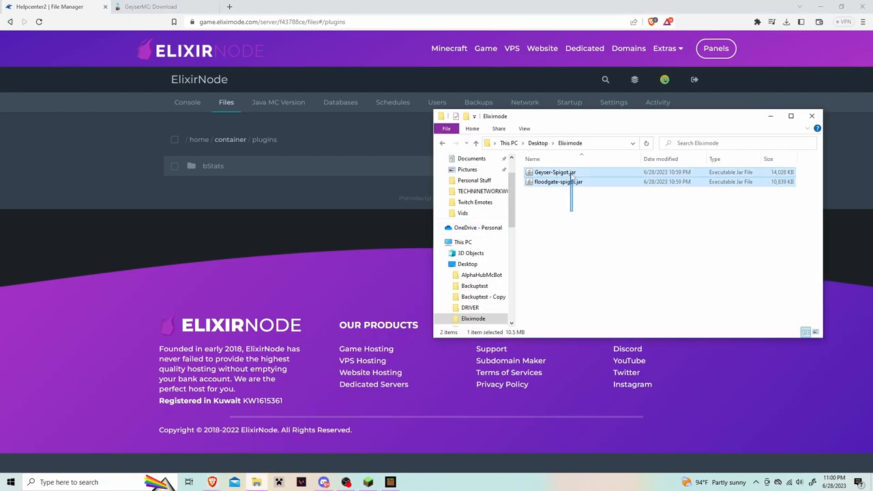
pyautogui.moveTo(558, 177); pyautogui.dragTo(280, 170)
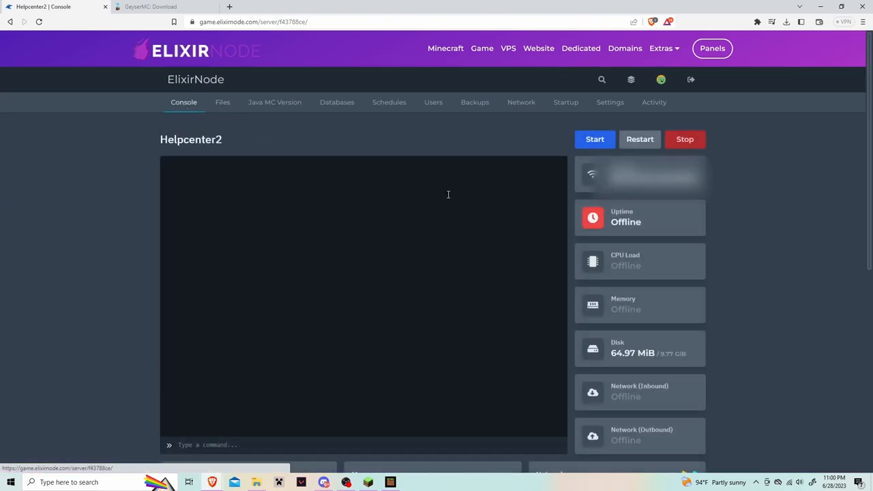
# Step: Start the server and add a port 25875 allocation noted 'bedrock'
pyautogui.click(594, 139)
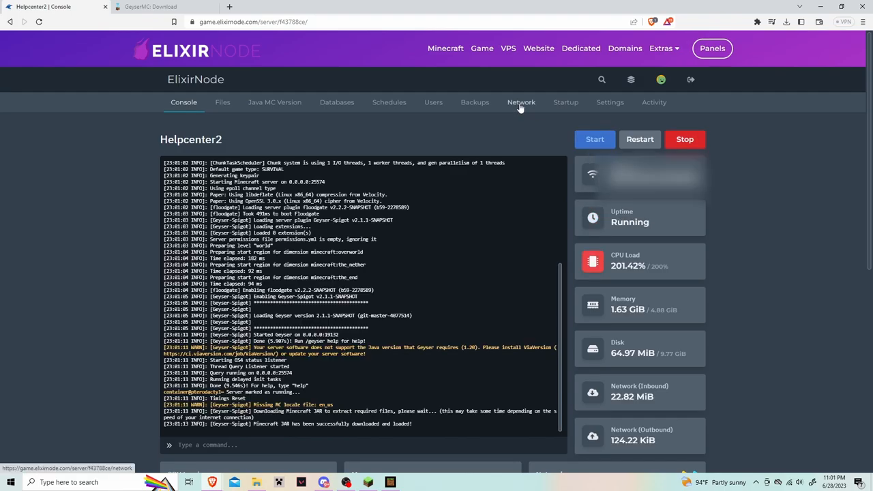
pyautogui.click(521, 103)
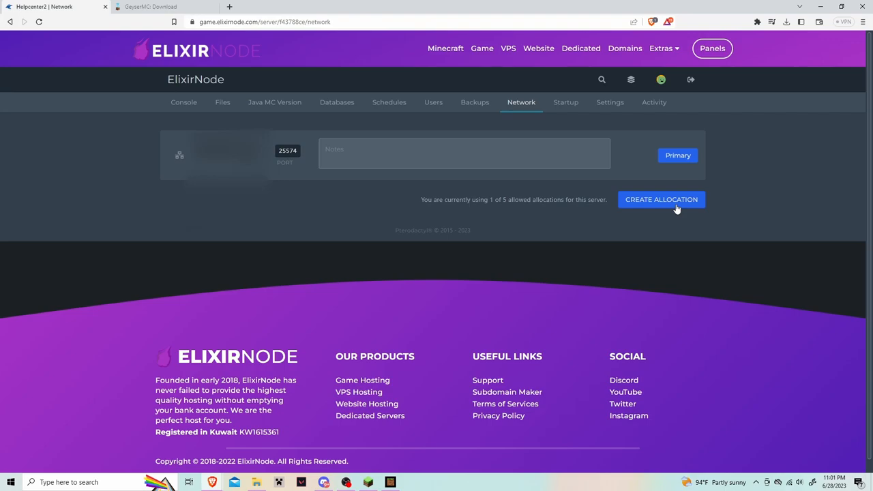
pyautogui.click(661, 199)
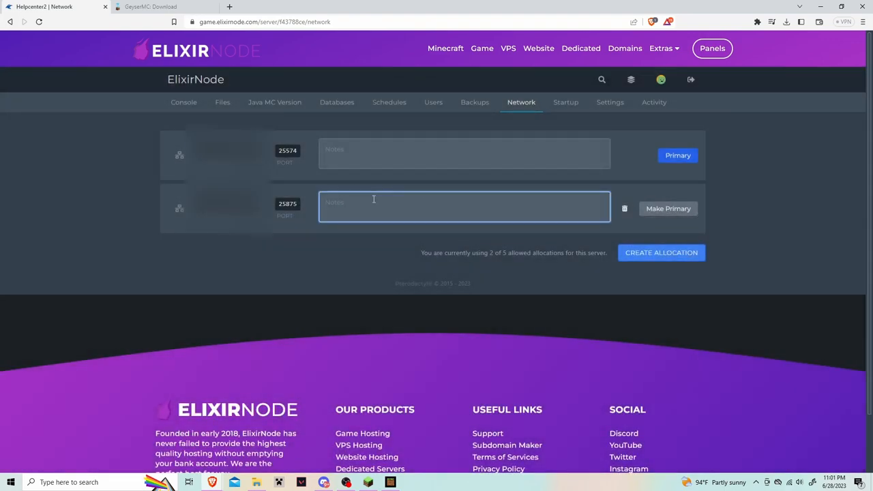
pyautogui.write('bedrock')
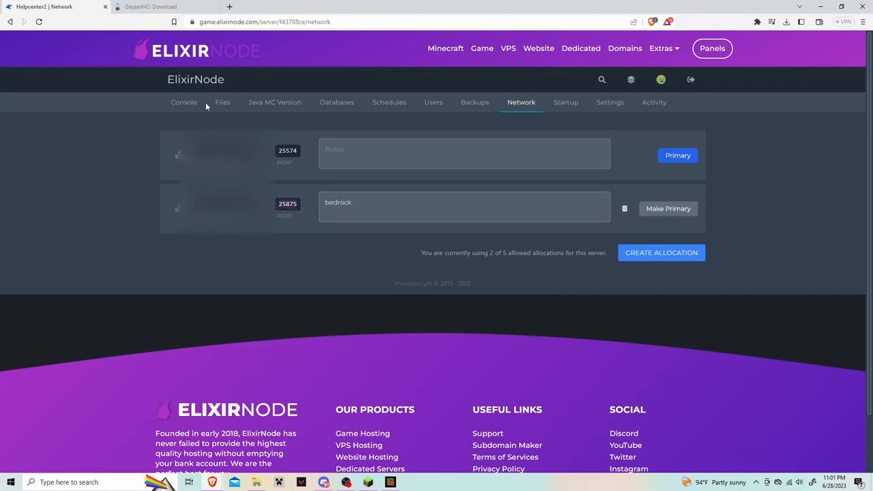
# Step: Open plugins/Geyser-Spigot/config.yml and set the Bedrock port to 25875
pyautogui.click(223, 102)
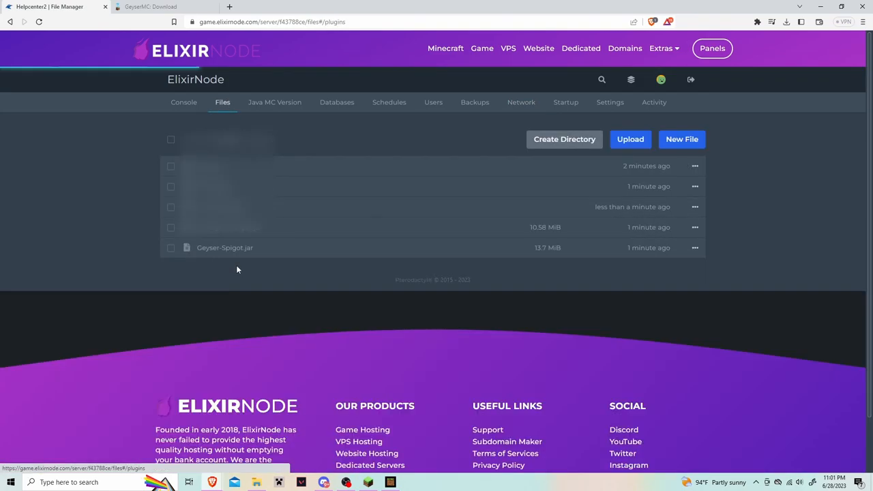
pyautogui.click(224, 246)
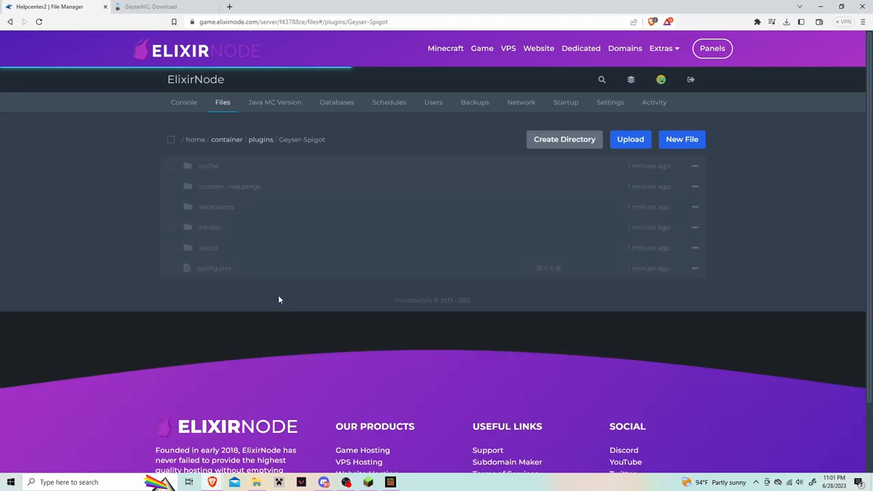
pyautogui.click(214, 267)
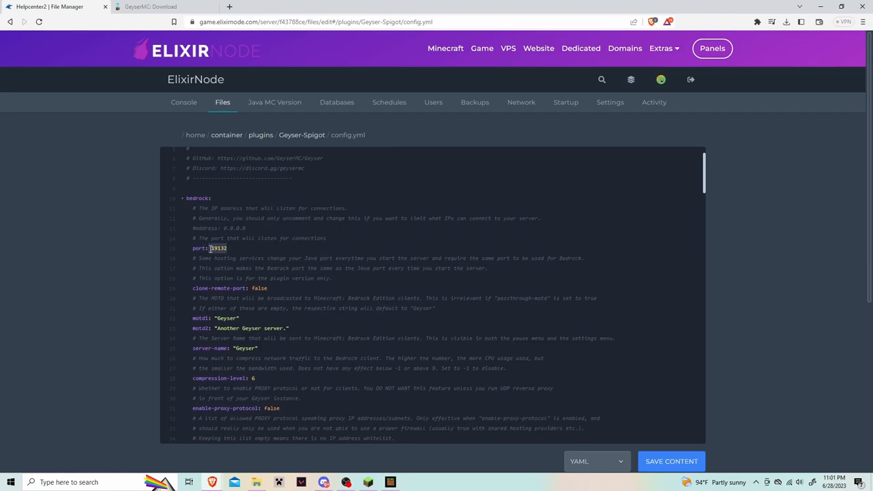
pyautogui.write('25875')
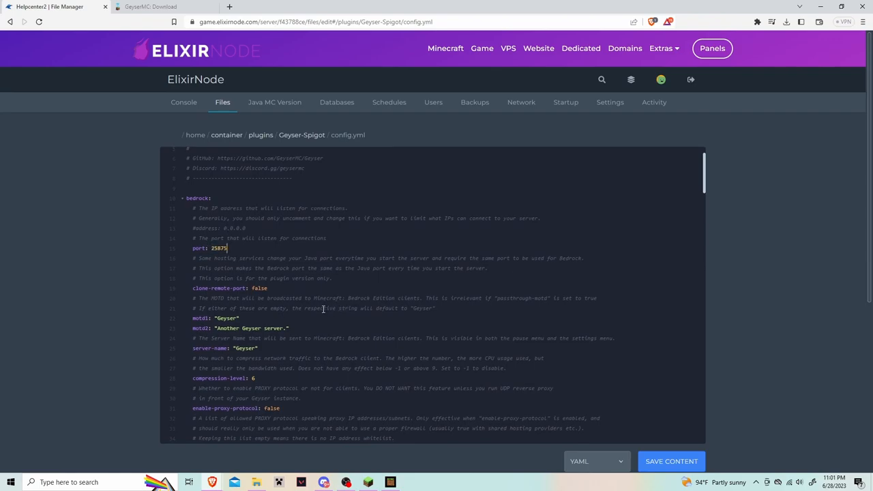
pyautogui.scroll(-3)
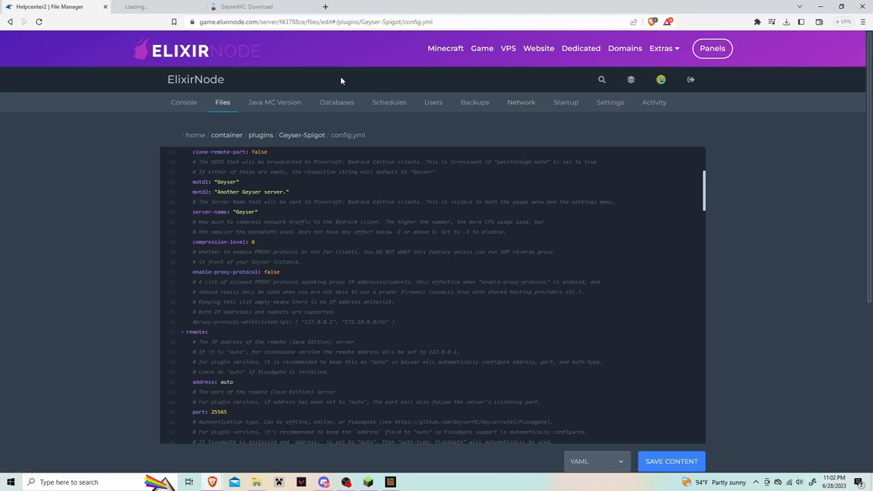
# Step: Check the allocated ports, then change Geyser's remote port from 25565 to 25574
pyautogui.click(521, 101)
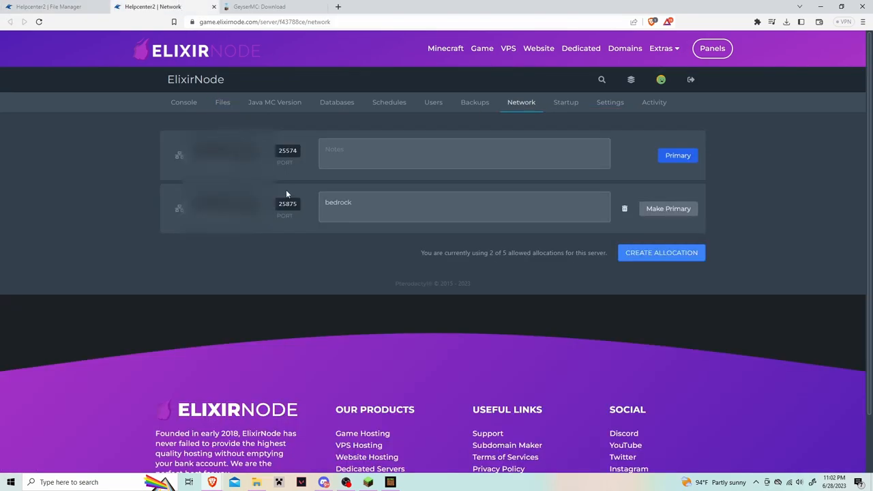
pyautogui.click(51, 7)
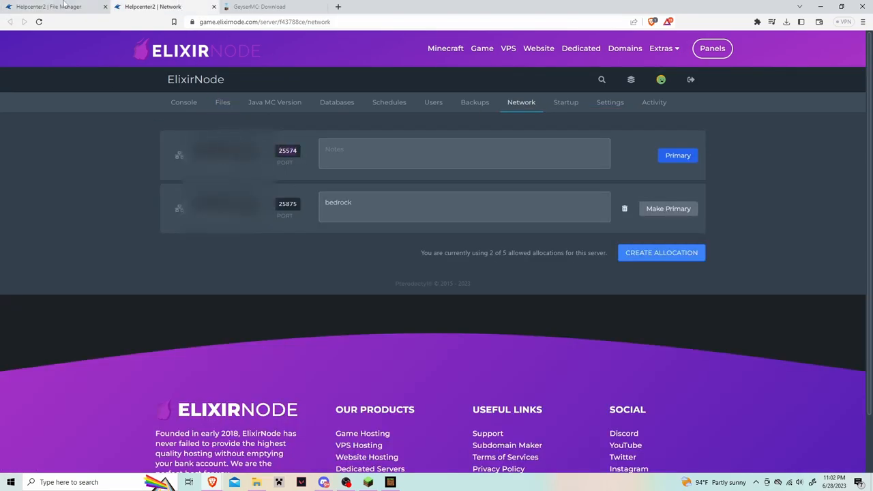
pyautogui.click(222, 102)
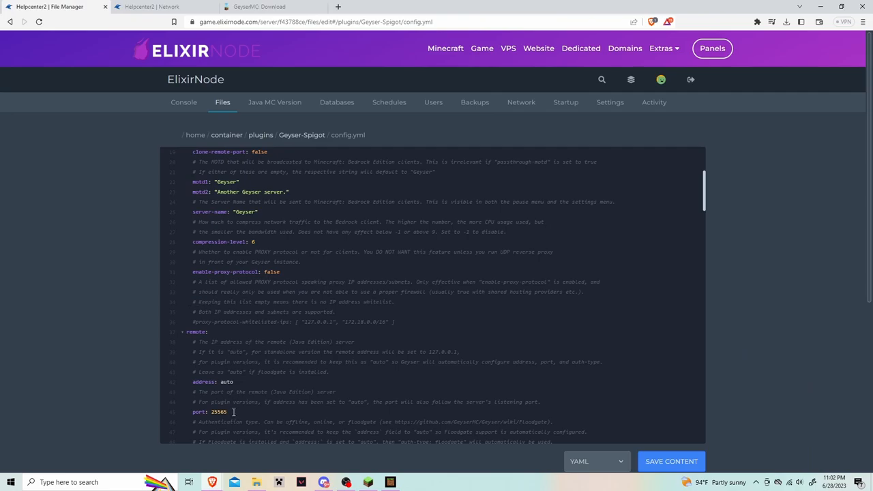
pyautogui.doubleClick(218, 411)
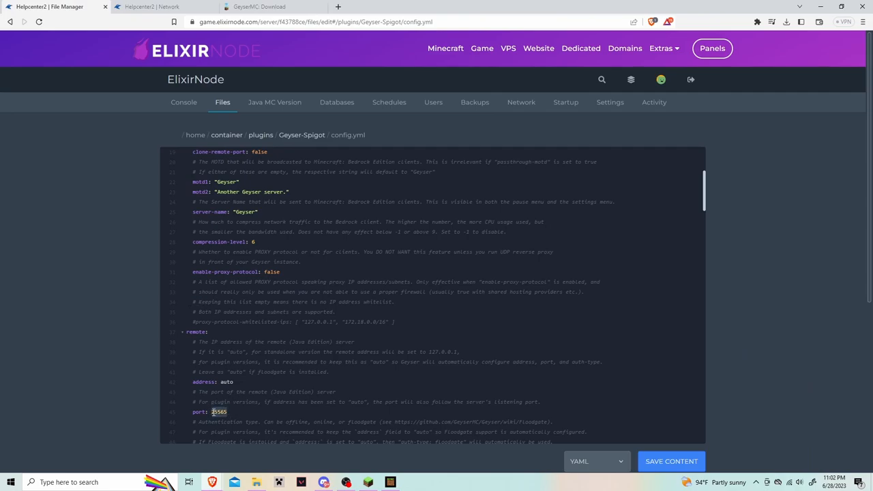
pyautogui.write('25574')
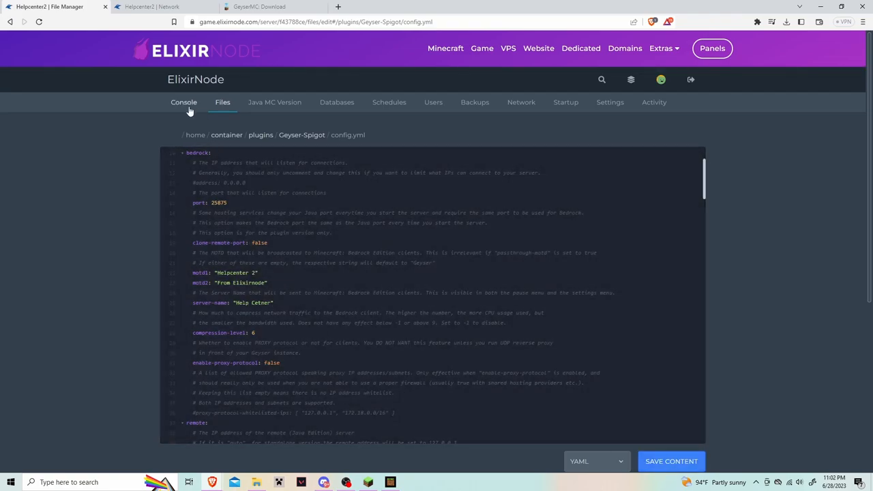
# Step: Watch the console, then join the server by address through Java's Direct Connection
pyautogui.click(184, 102)
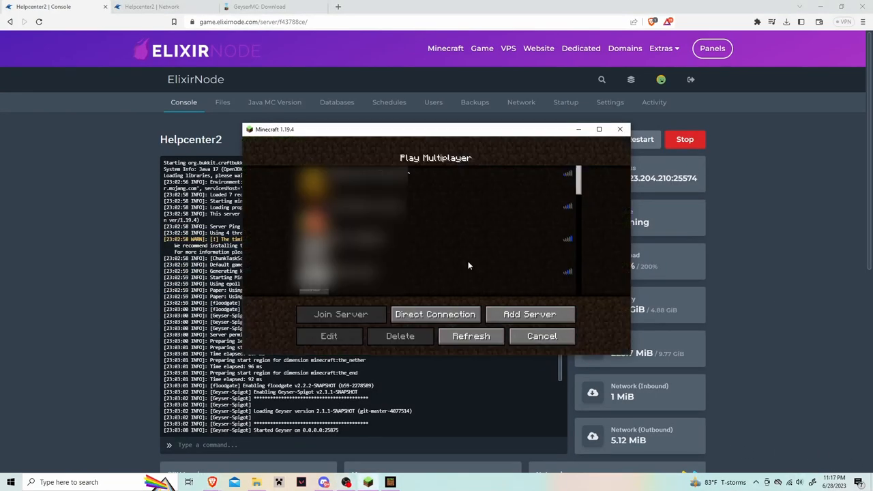
pyautogui.click(434, 314)
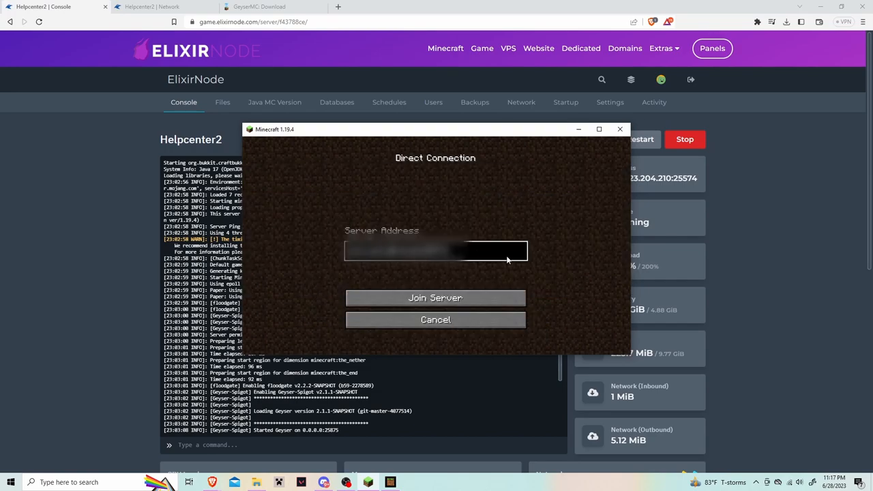
pyautogui.click(435, 297)
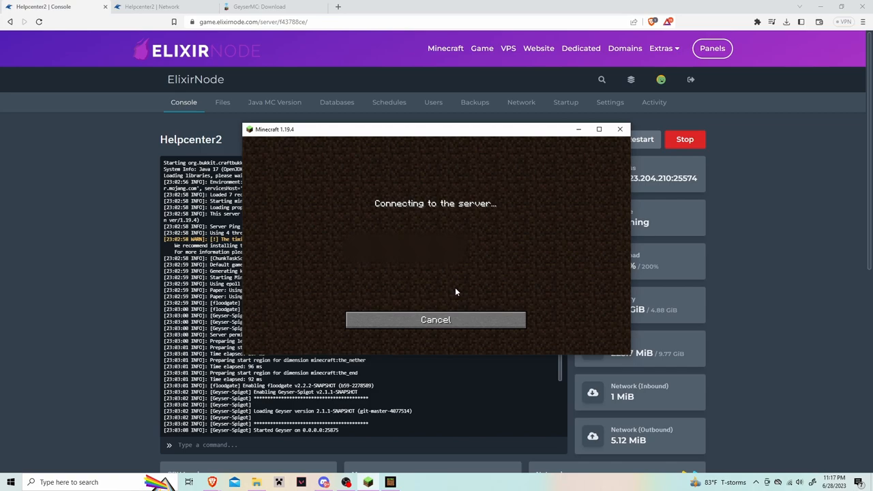
pyautogui.moveTo(450, 301)
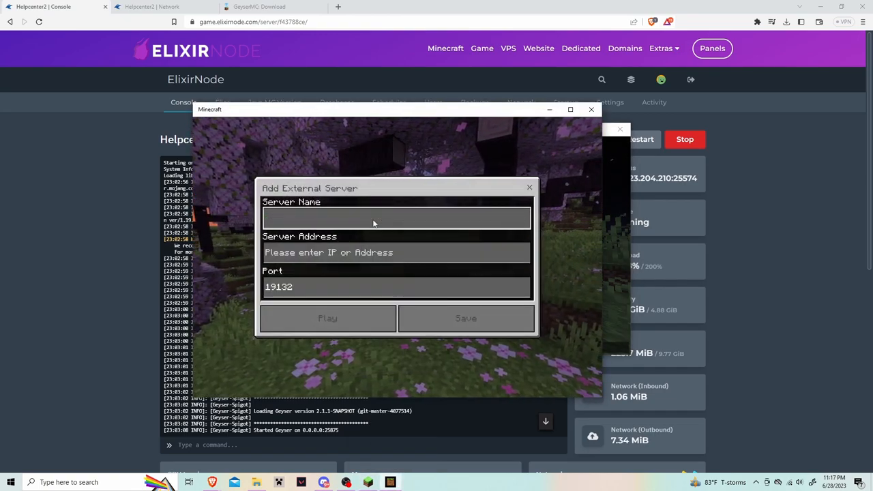
# Step: Add external server 'Elixirnode' on Bedrock port 25875 and play it
pyautogui.write('Elixirnode')
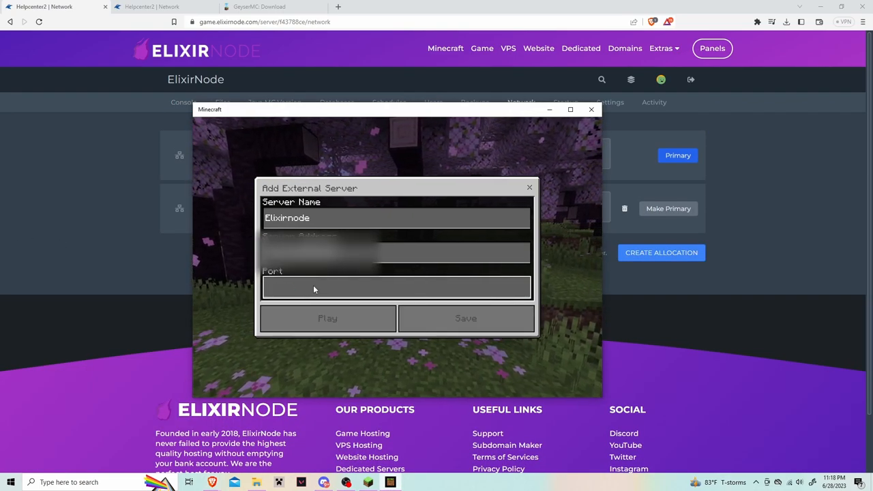
pyautogui.click(328, 317)
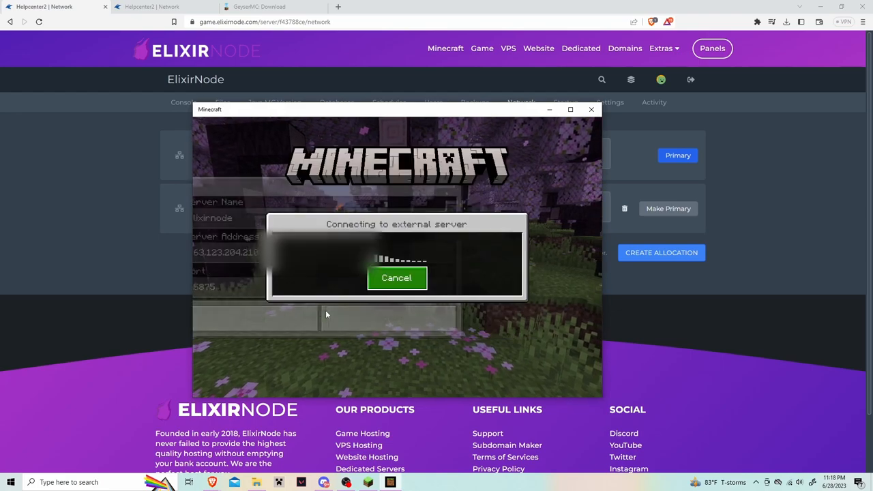